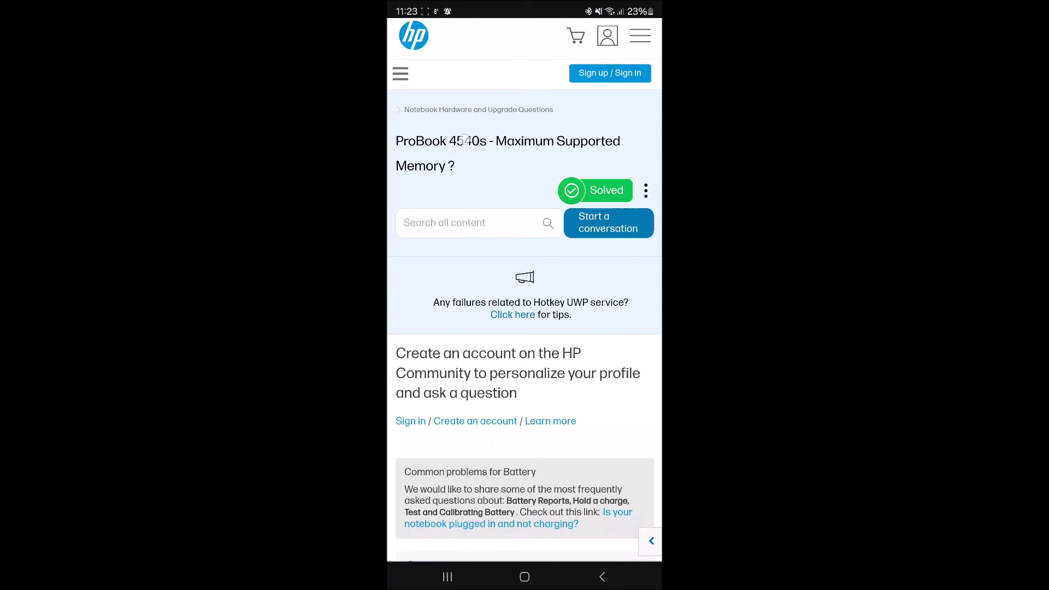
Step: Scroll through the original 8GB vs 16GB RAM post down to the Accepted Solution section
{"action": "scroll", "scroll_direction": "down", "scroll_amount": 3}
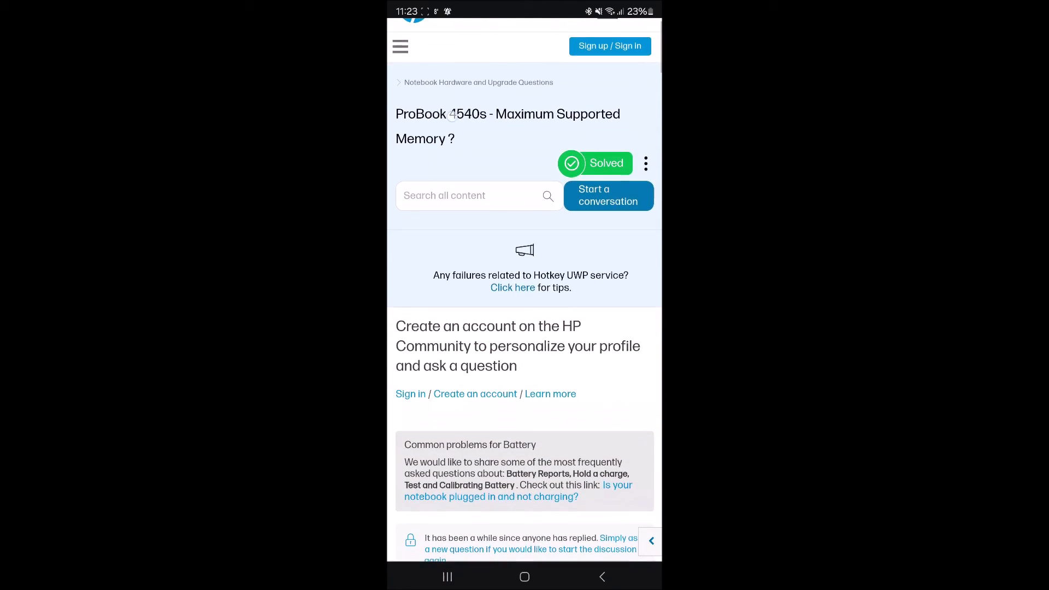
{"action": "scroll", "scroll_direction": "up", "scroll_amount": 3}
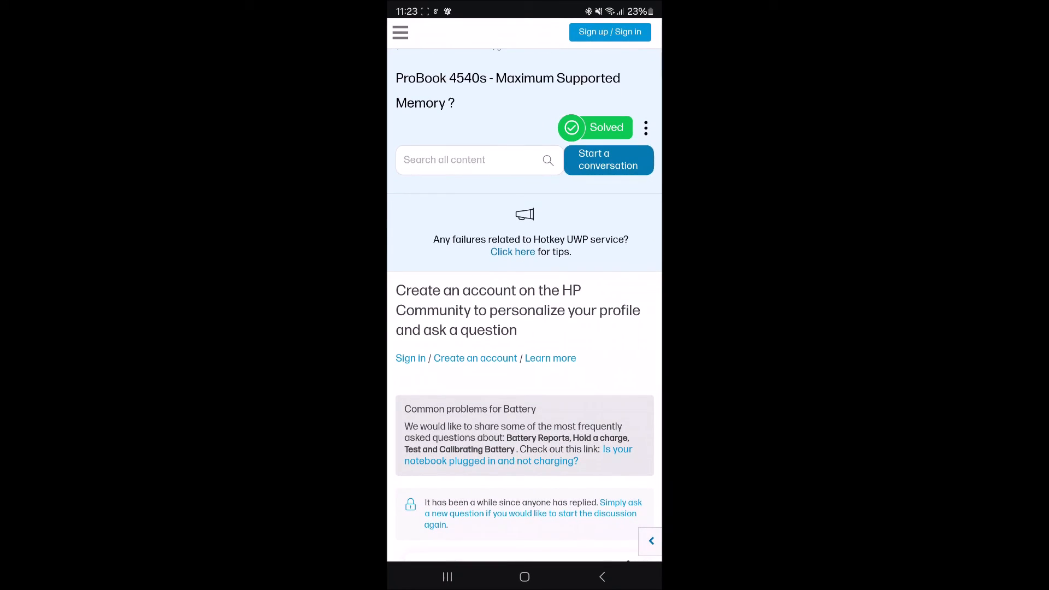
{"action": "scroll", "scroll_direction": "up", "scroll_amount": 3}
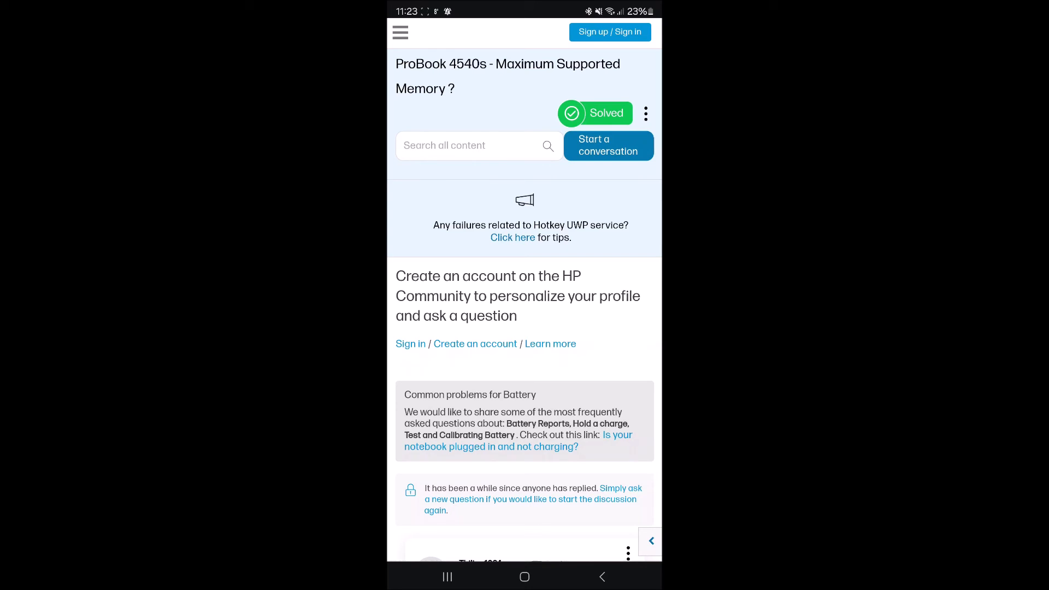
{"action": "scroll", "scroll_direction": "down", "scroll_amount": 3}
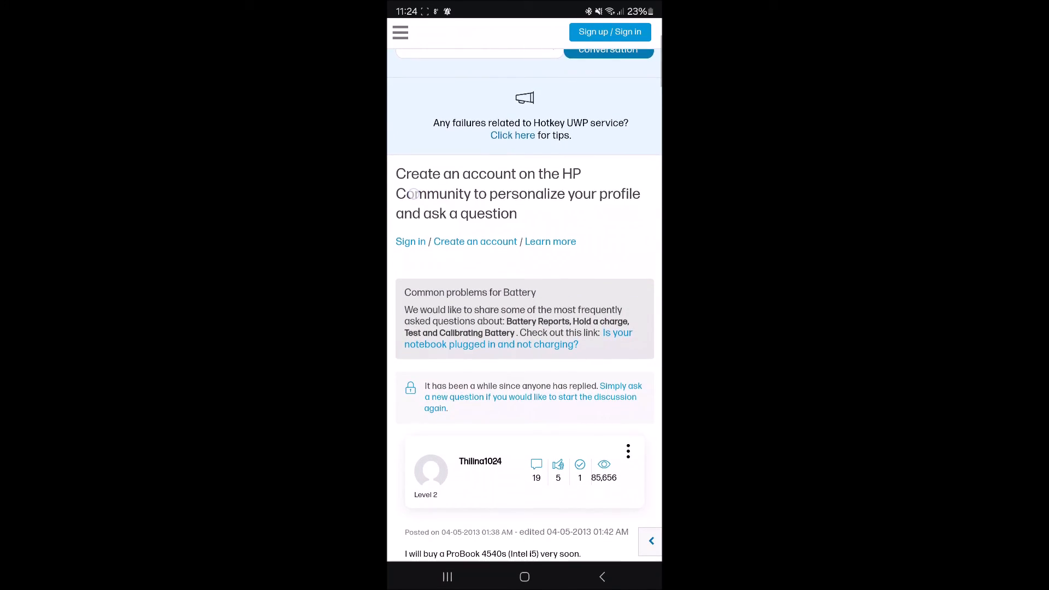
{"action": "scroll", "scroll_direction": "down", "scroll_amount": 3}
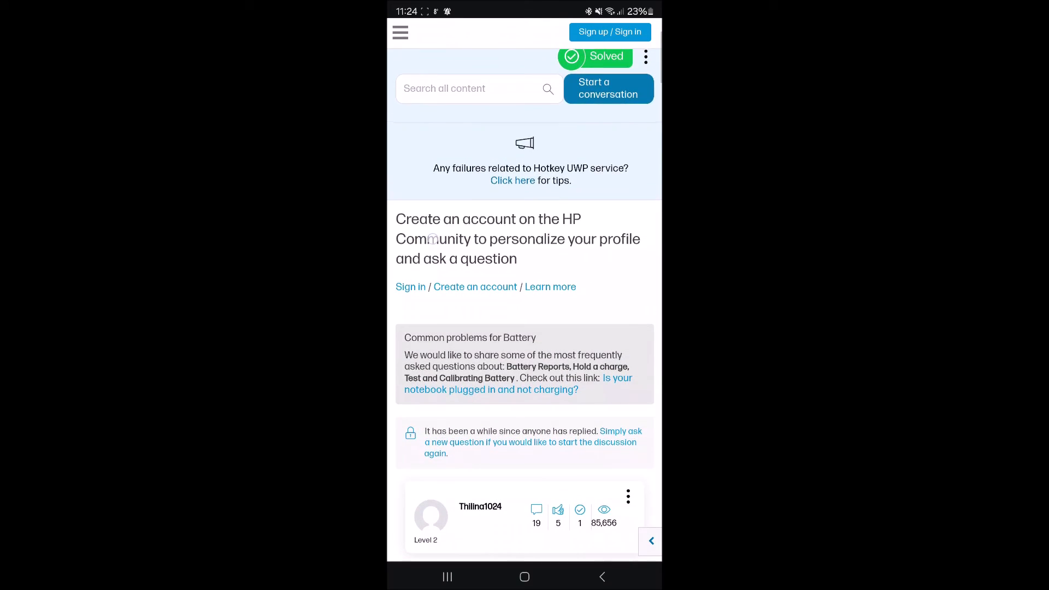
{"action": "scroll", "scroll_direction": "up", "scroll_amount": 3}
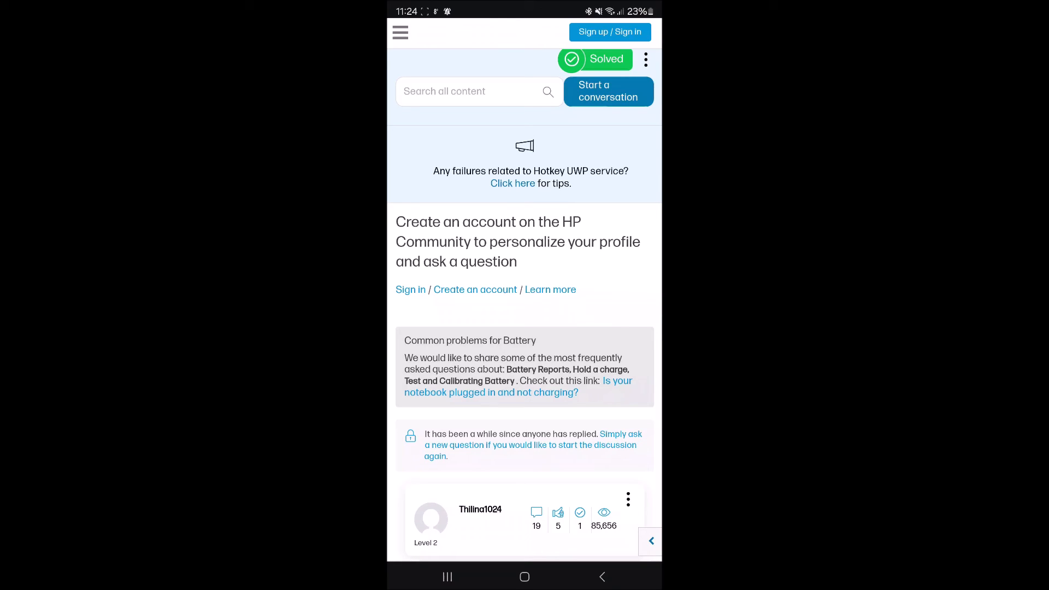
{"action": "scroll", "scroll_direction": "down", "scroll_amount": 3}
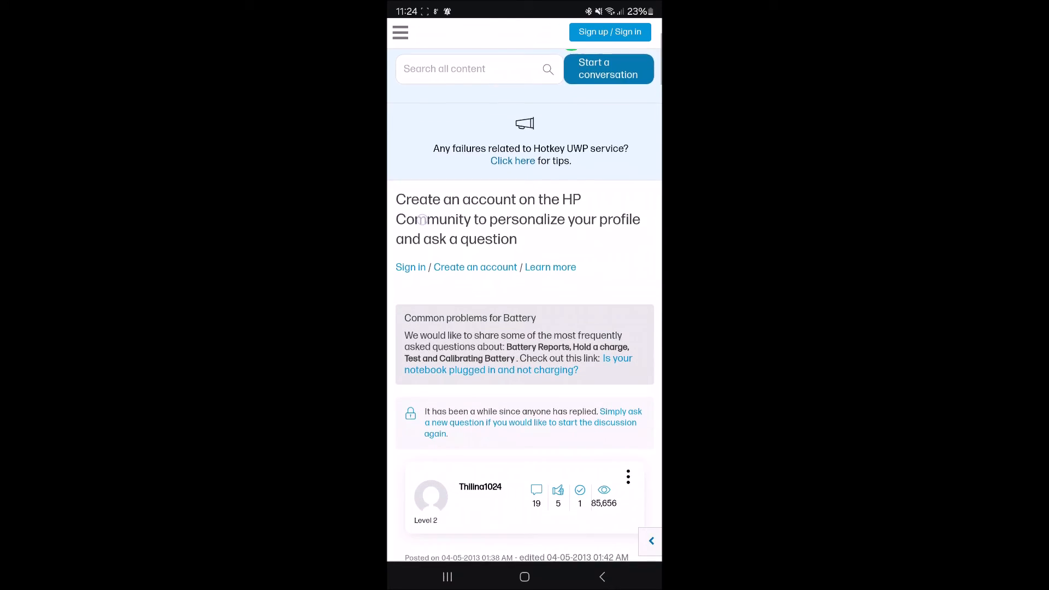
{"action": "scroll", "scroll_direction": "down", "scroll_amount": 3}
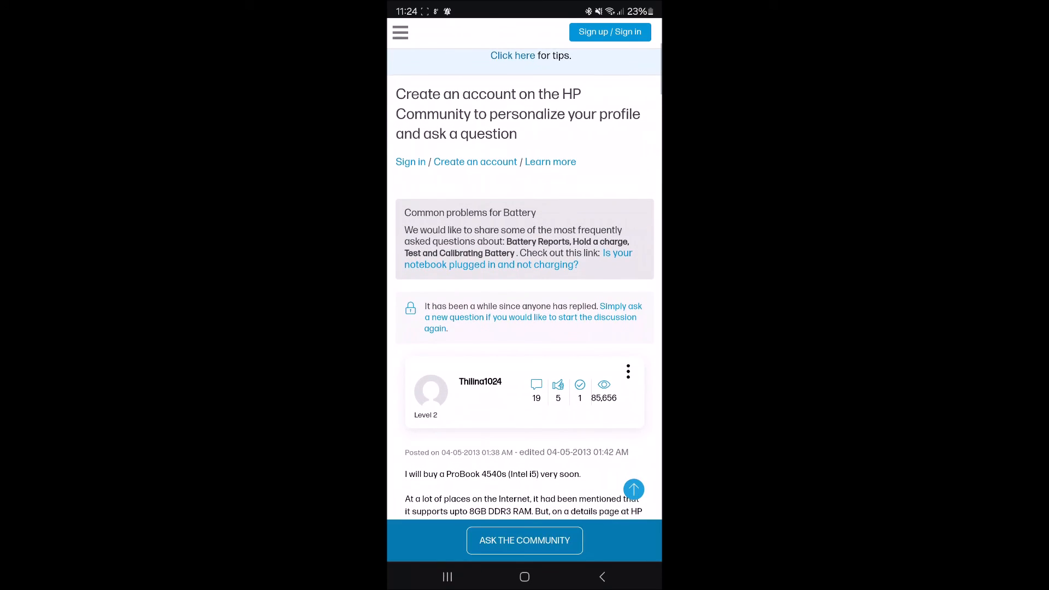
{"action": "scroll", "scroll_direction": "down", "scroll_amount": 3}
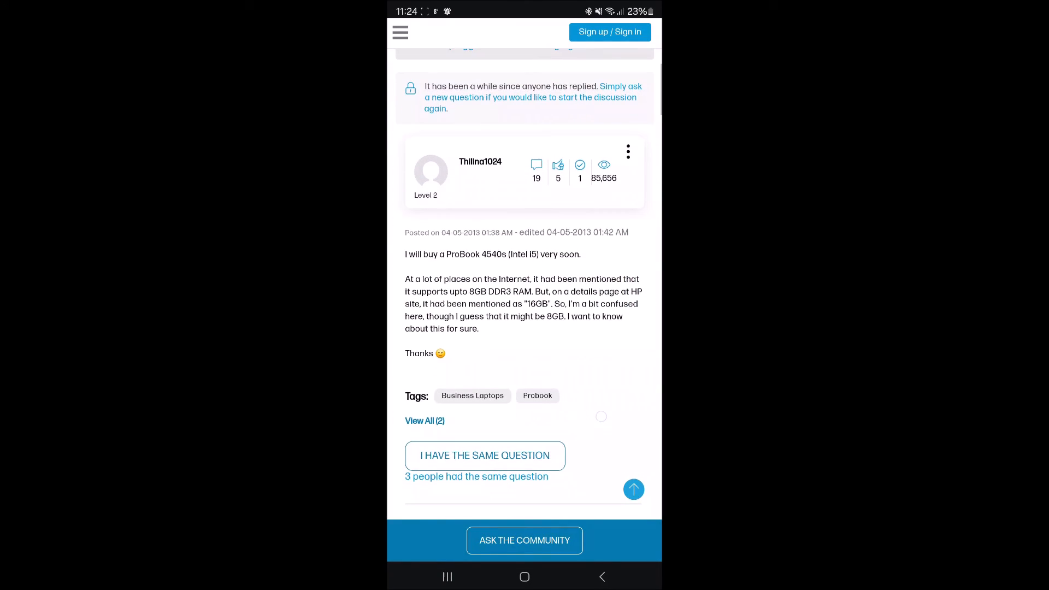
{"action": "scroll", "scroll_direction": "down", "scroll_amount": 3}
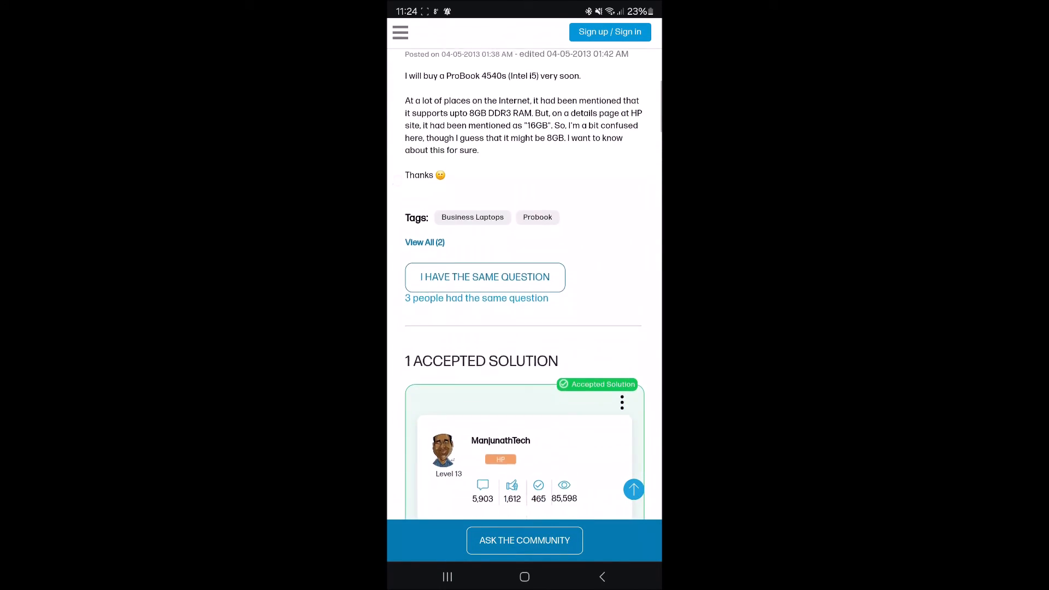
{"action": "scroll", "scroll_direction": "down", "scroll_amount": 3}
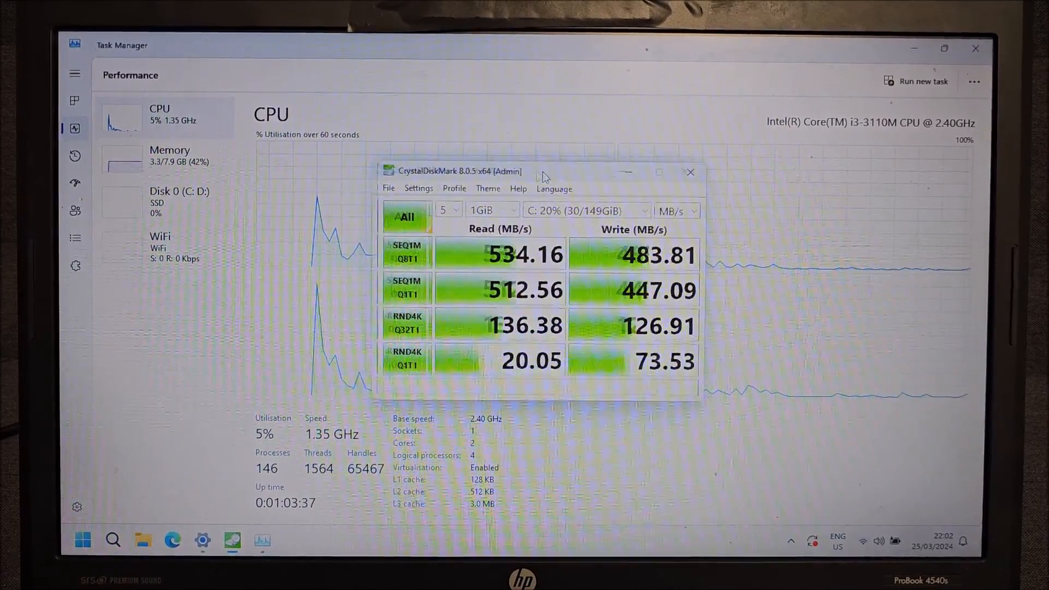
Step: Bring Task Manager forward and show the Memory page: 8.0 GB DDR3, 2 of 2 slots used
{"action": "left_click", "coordinate": [690, 172]}
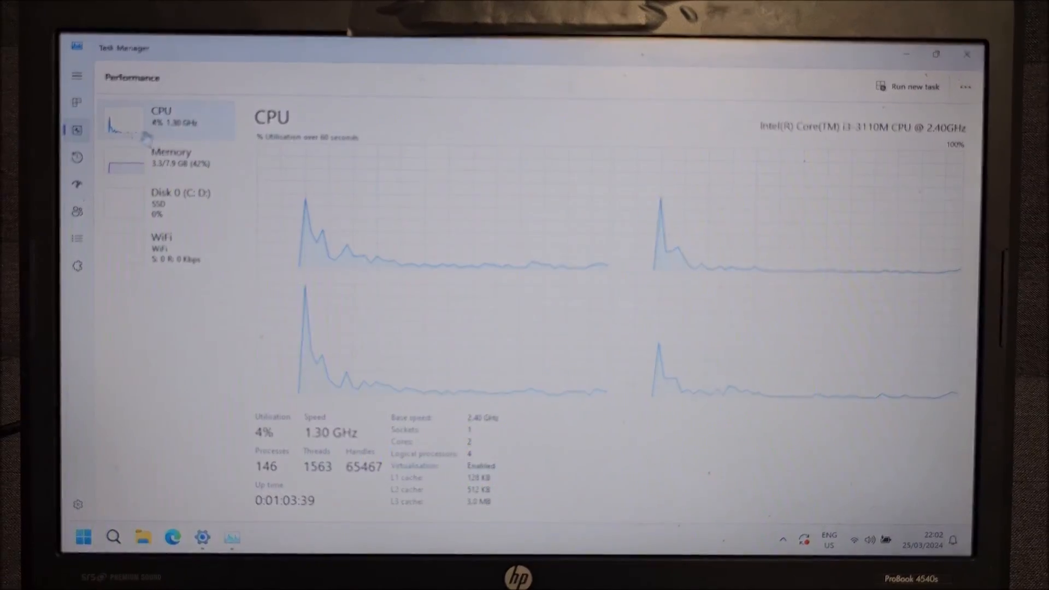
{"action": "left_click", "coordinate": [169, 158]}
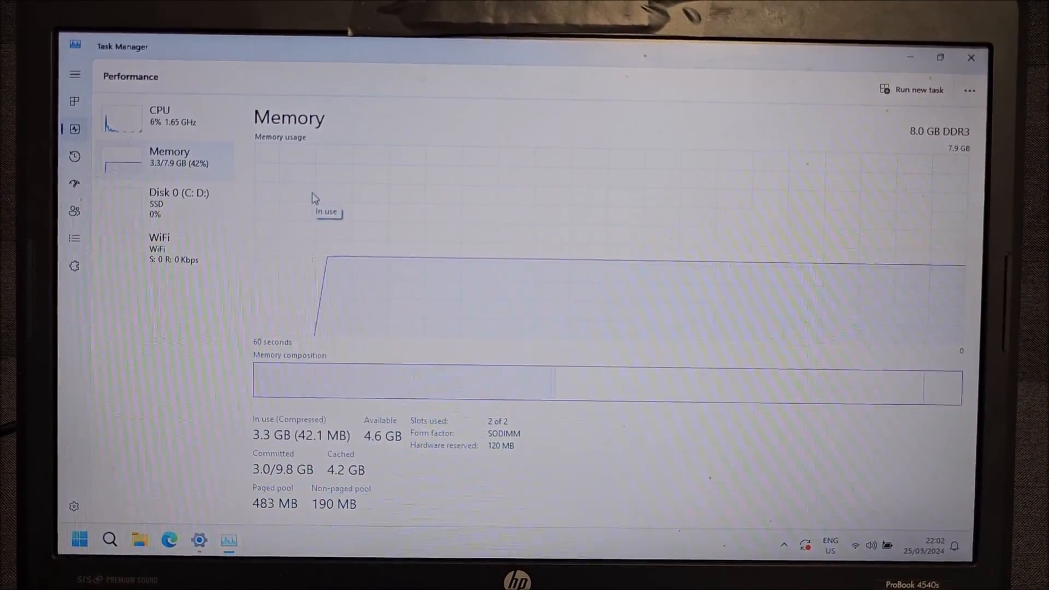